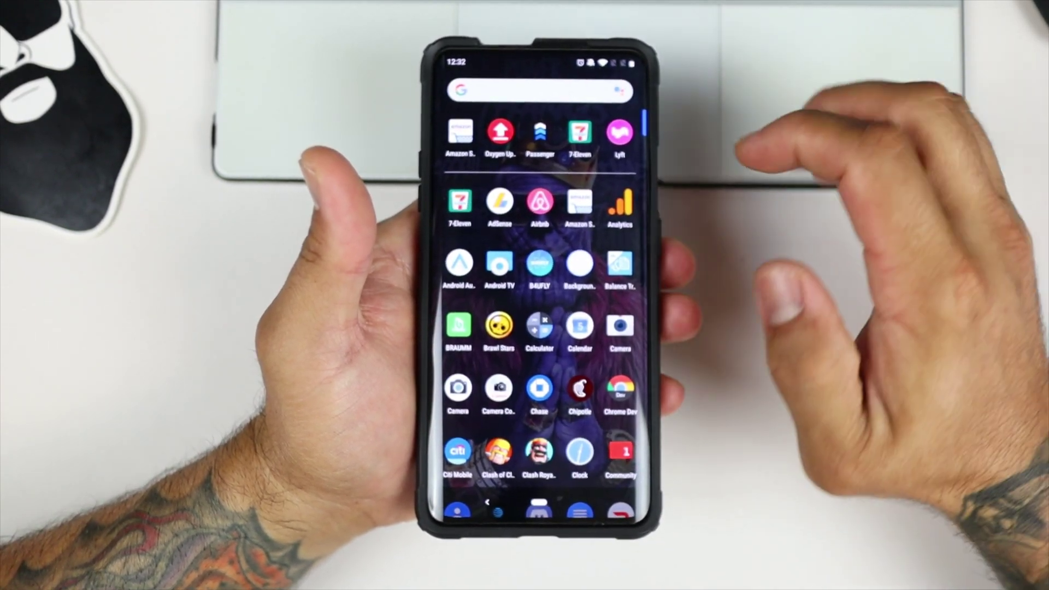
Launch Oxygen Updater from the app drawer and land on its loading Update page.
left_click(499, 132)
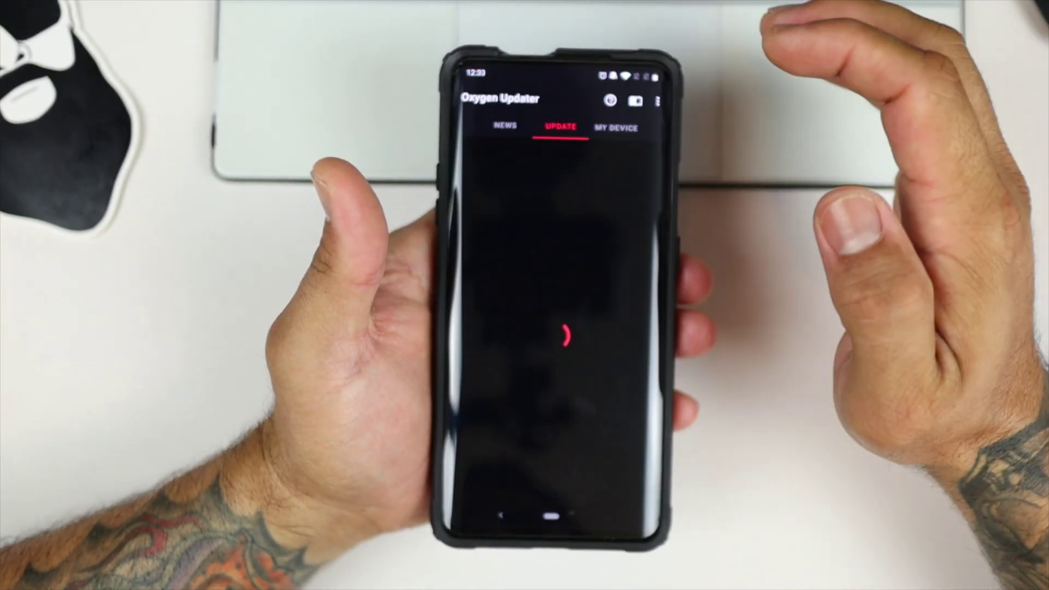
In settings, confirm device OnePlus 7 Pro and choose Android Q Developer Preview as update method.
left_click(657, 101)
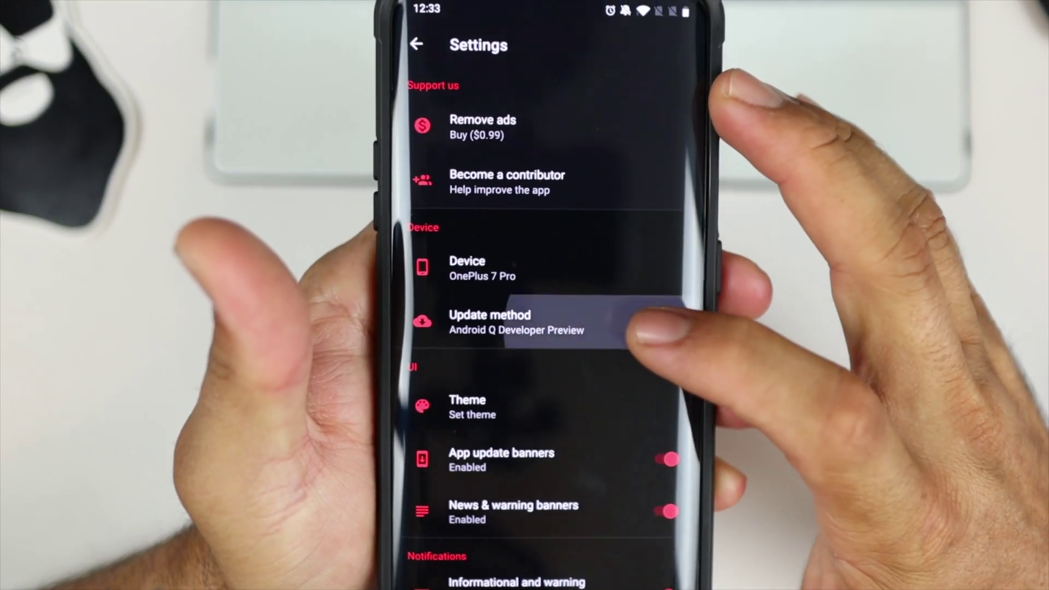
left_click(505, 323)
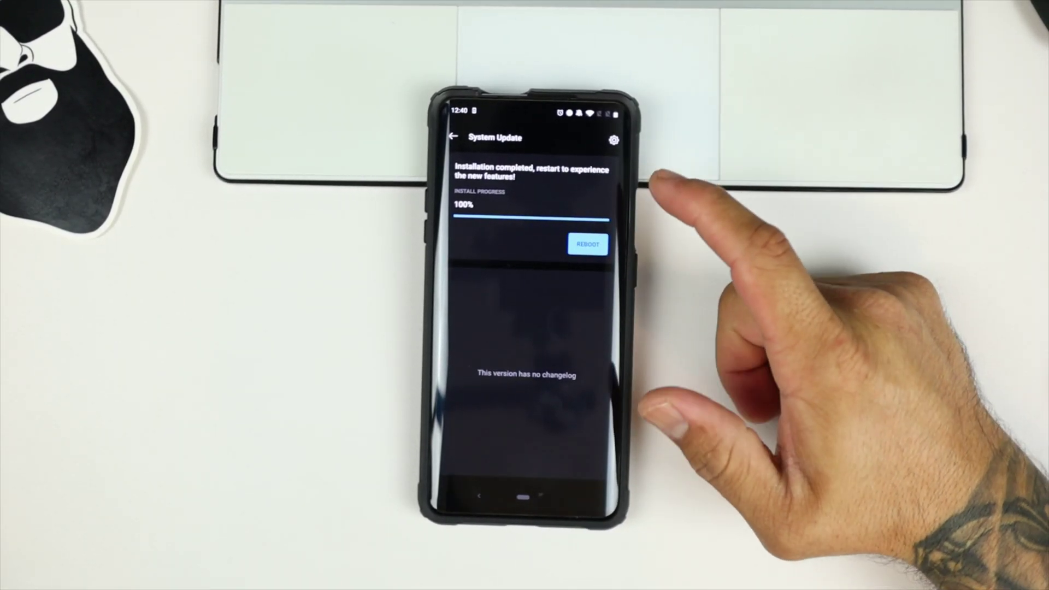
Reboot the phone to apply the completed OxygenOS system update.
left_click(588, 244)
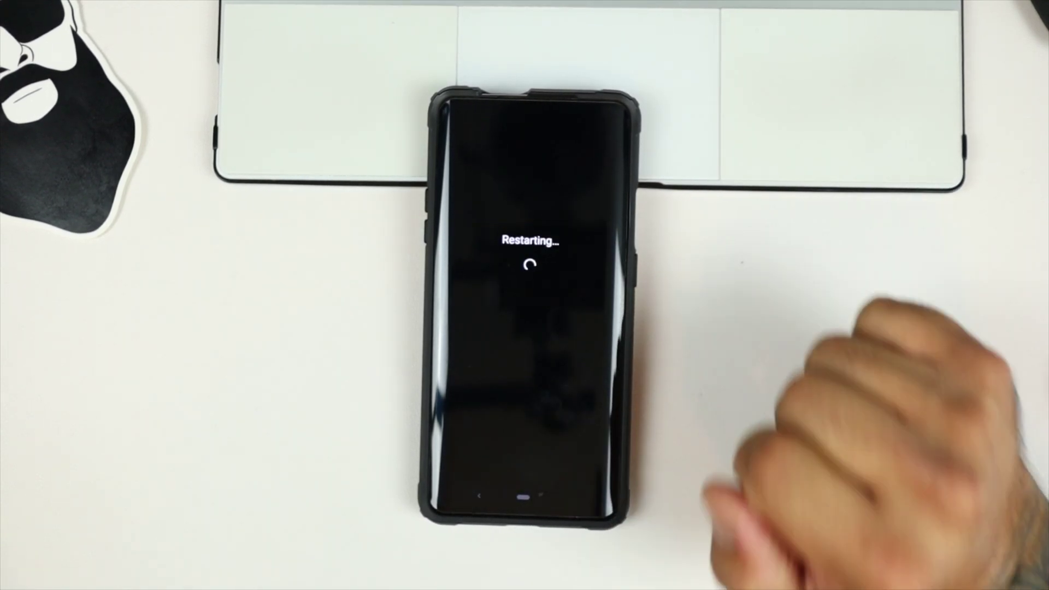